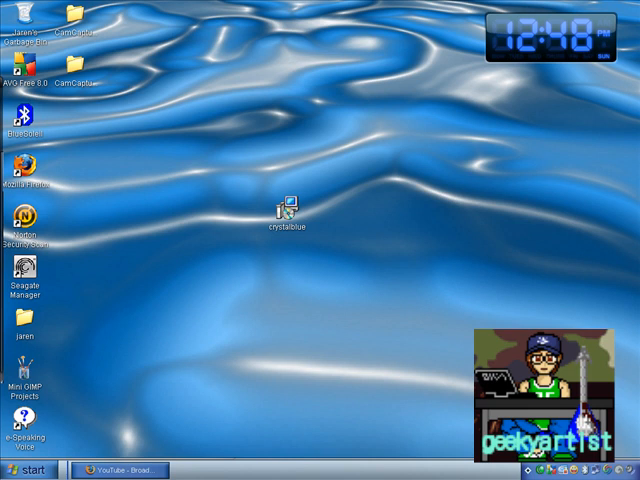
mouse_move(302, 218)
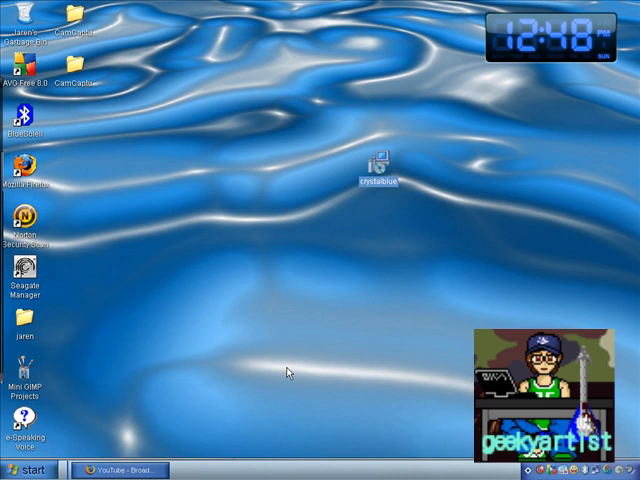
Bring up the desktop context menu and choose Properties to reach Display Properties
right_click(288, 372)
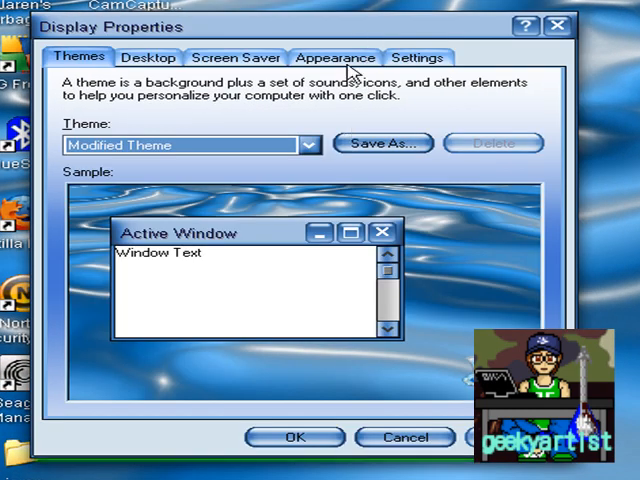
Confirm CrystalBlue as the Windows and buttons style in Appearance, then confirm with OK
click(336, 56)
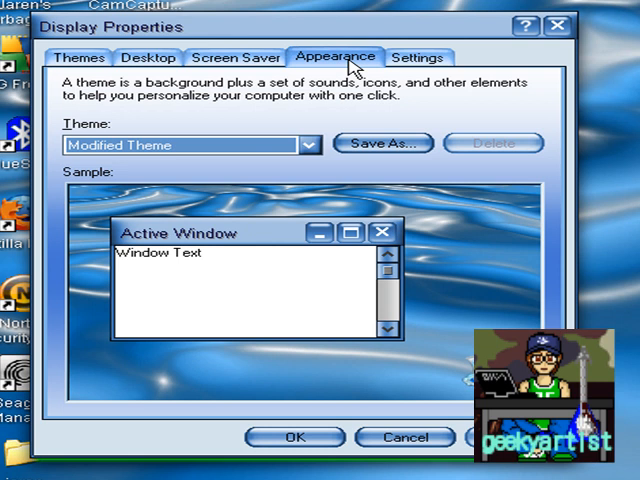
click(336, 56)
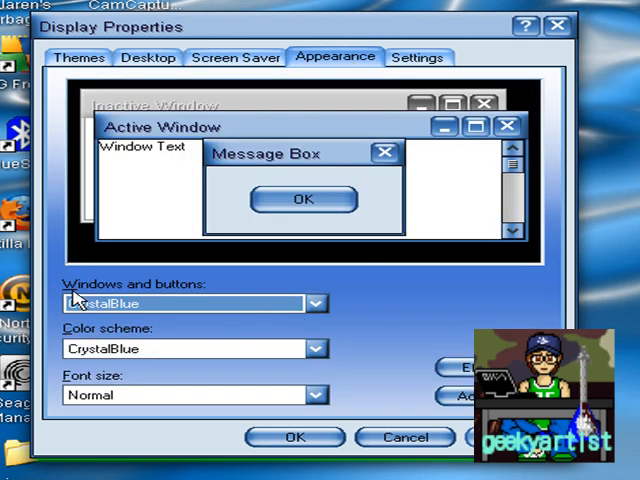
click(314, 304)
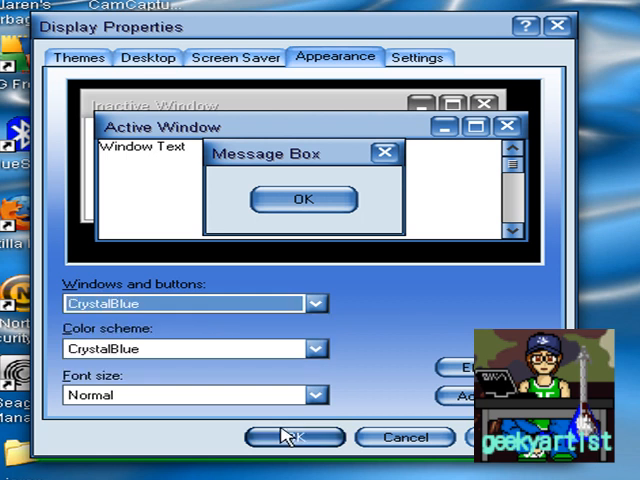
click(300, 436)
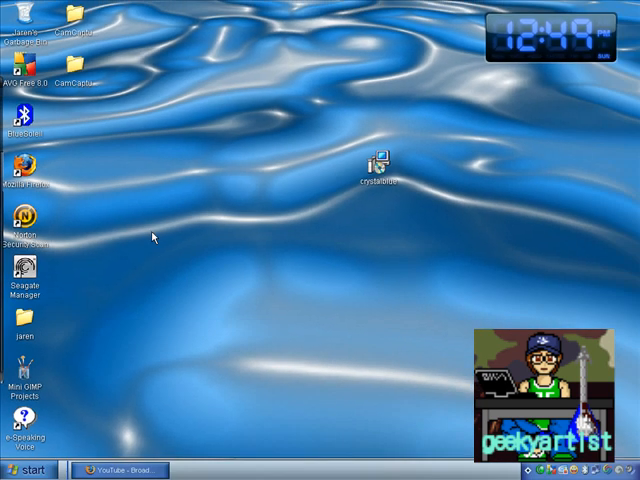
mouse_move(308, 378)
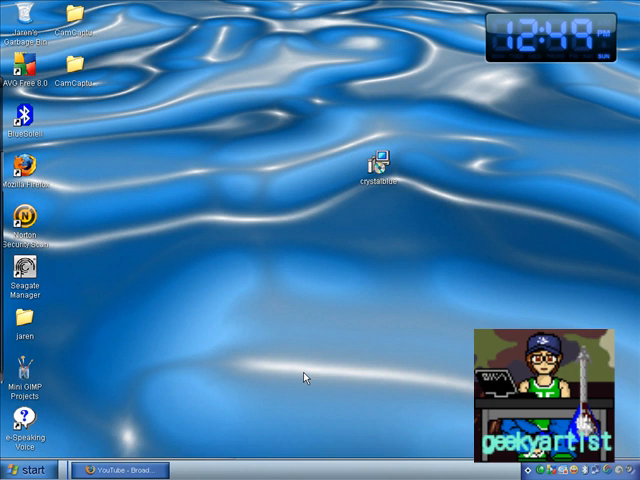
mouse_move(308, 136)
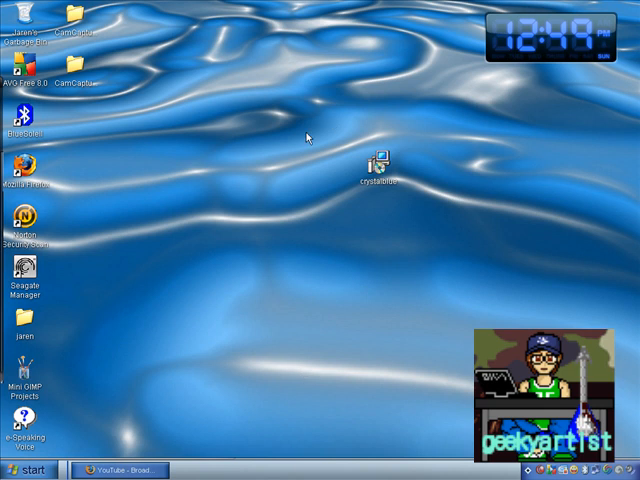
mouse_move(416, 366)
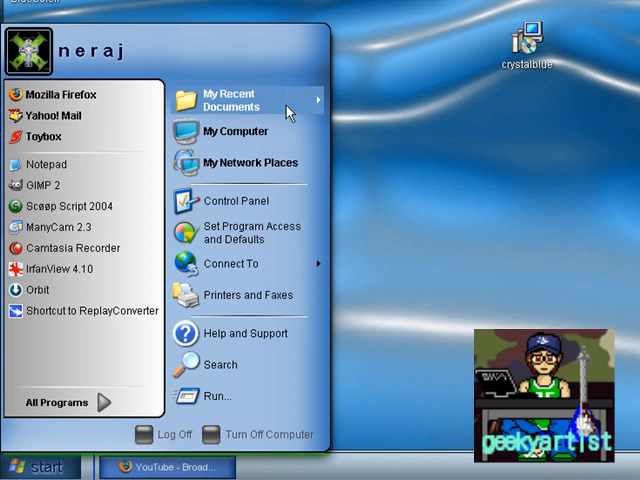
mouse_move(200, 120)
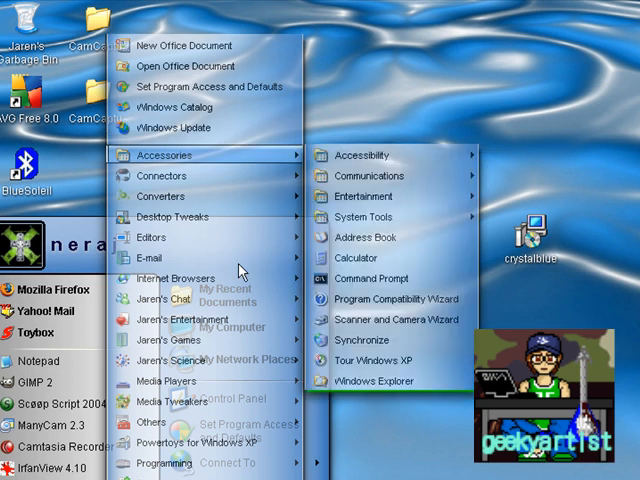
mouse_move(150, 256)
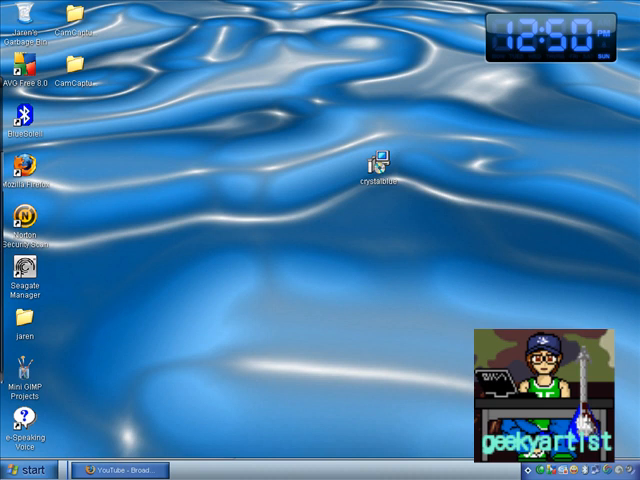
mouse_move(442, 216)
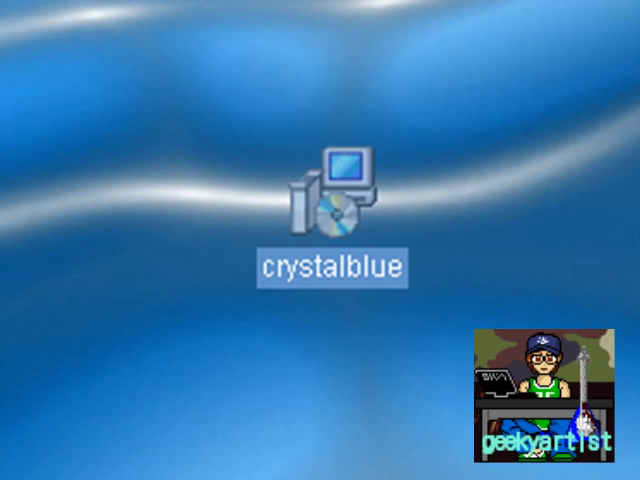
mouse_move(604, 464)
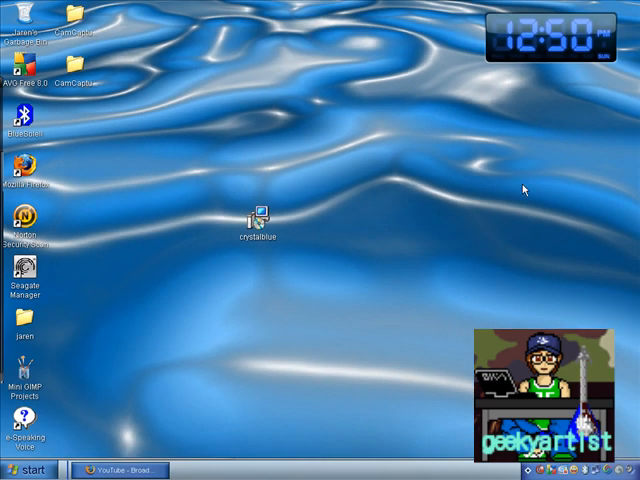
mouse_move(384, 336)
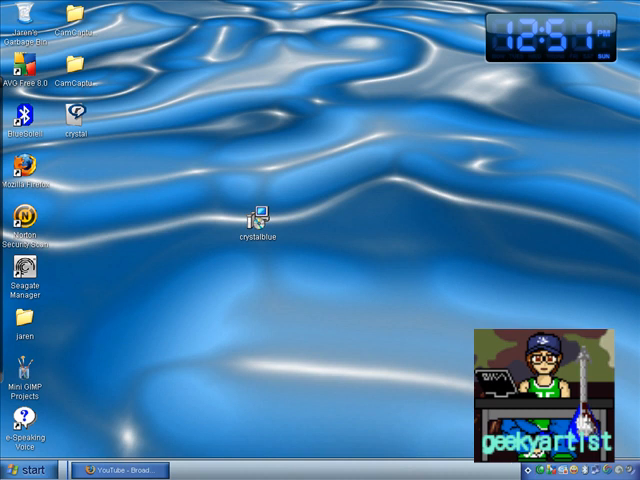
mouse_move(576, 62)
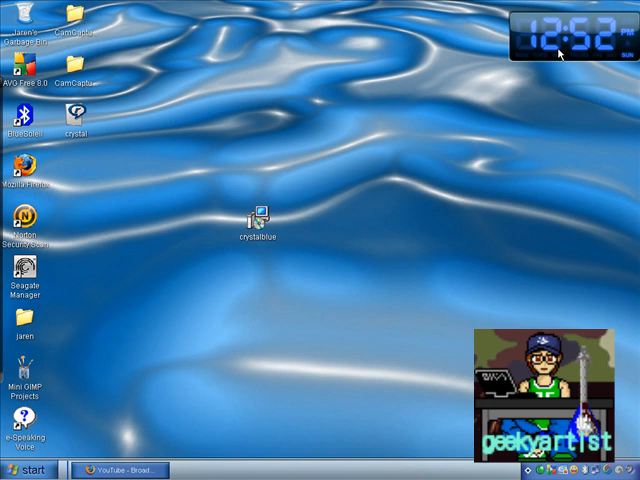
mouse_move(278, 320)
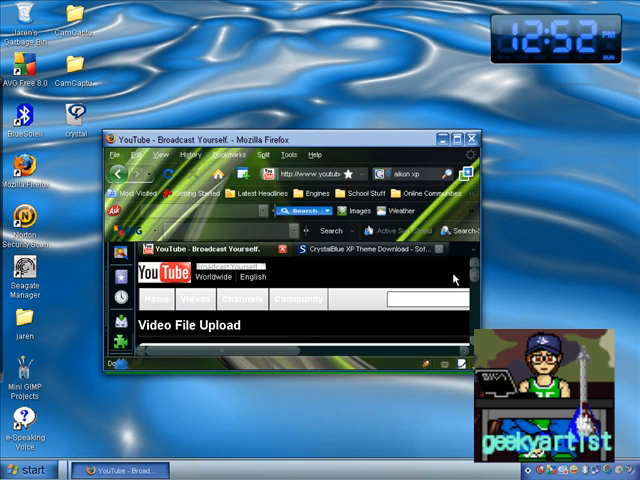
mouse_move(318, 270)
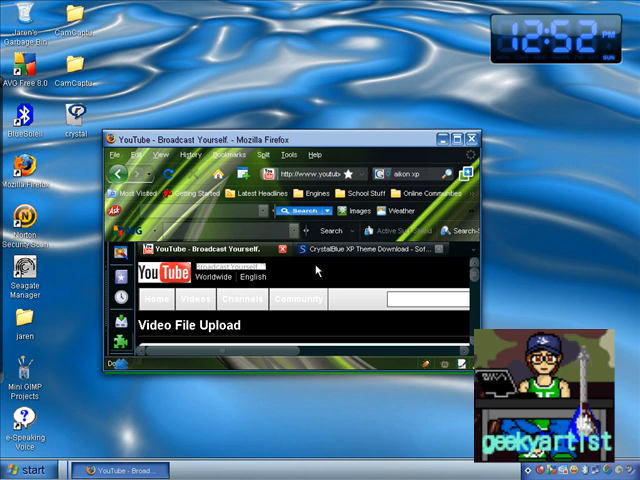
mouse_move(372, 268)
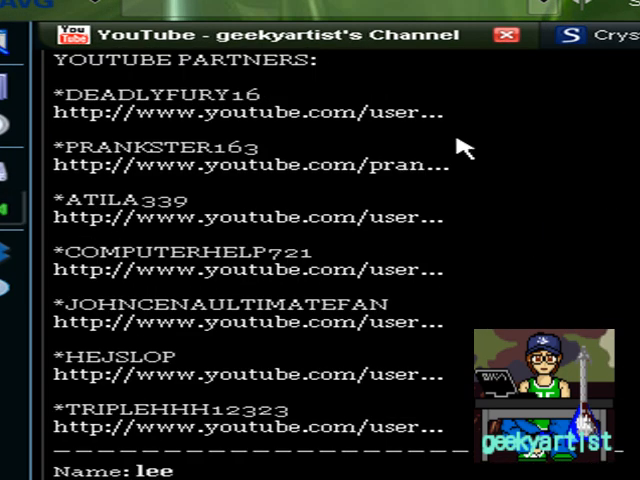
mouse_move(358, 256)
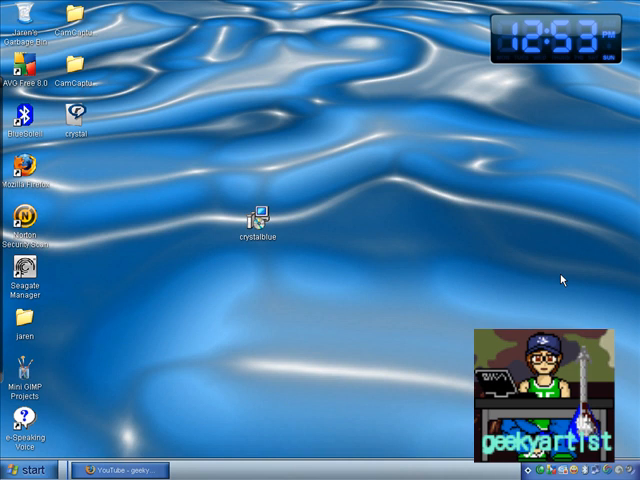
mouse_move(552, 466)
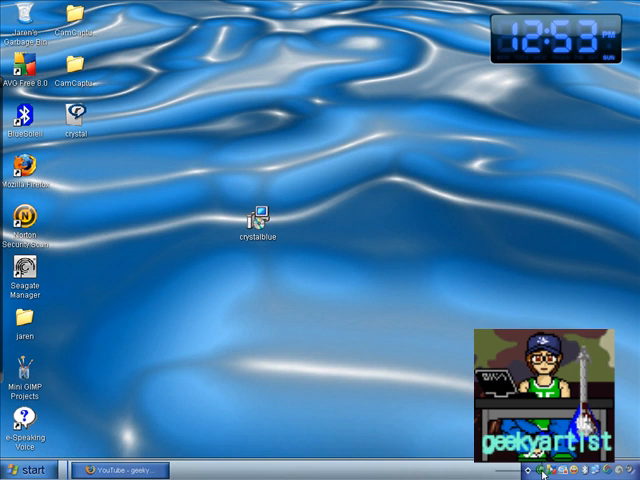